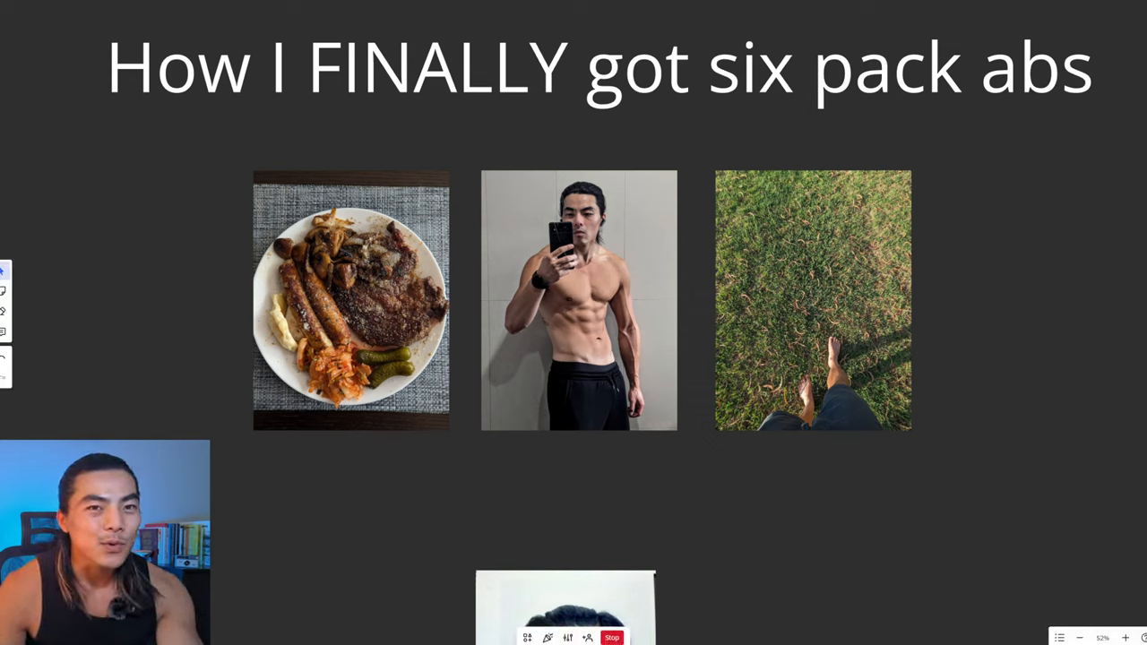
Step: Scroll down past the six-pack title and its three photos to the office and meal photos
scroll(down, 3)
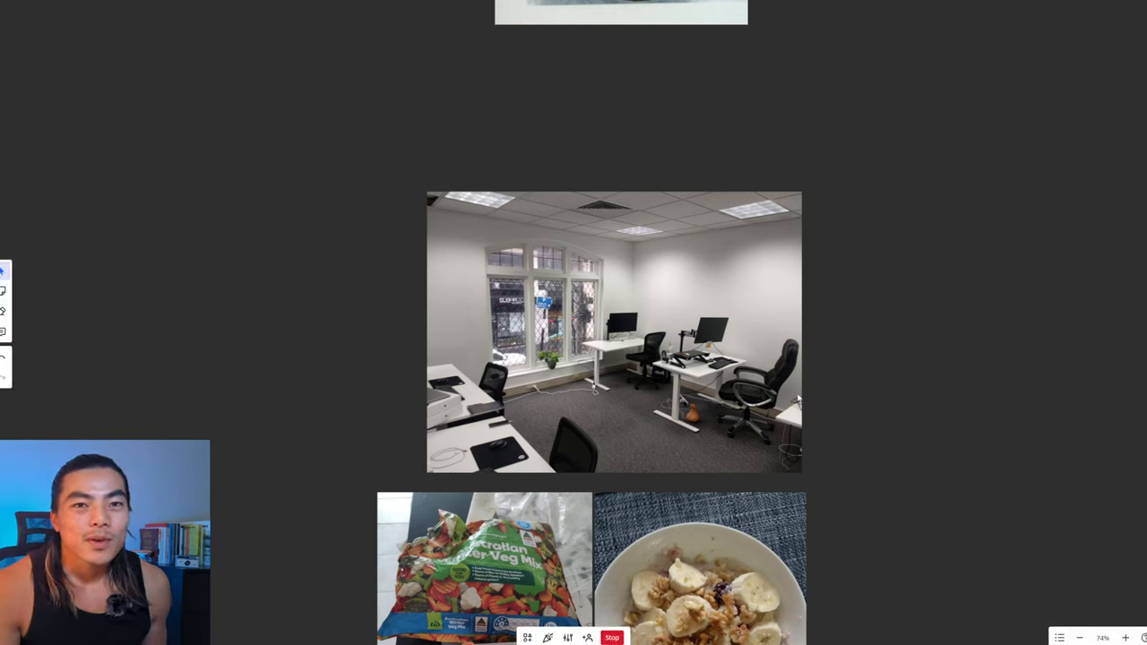
mouse_move(943, 466)
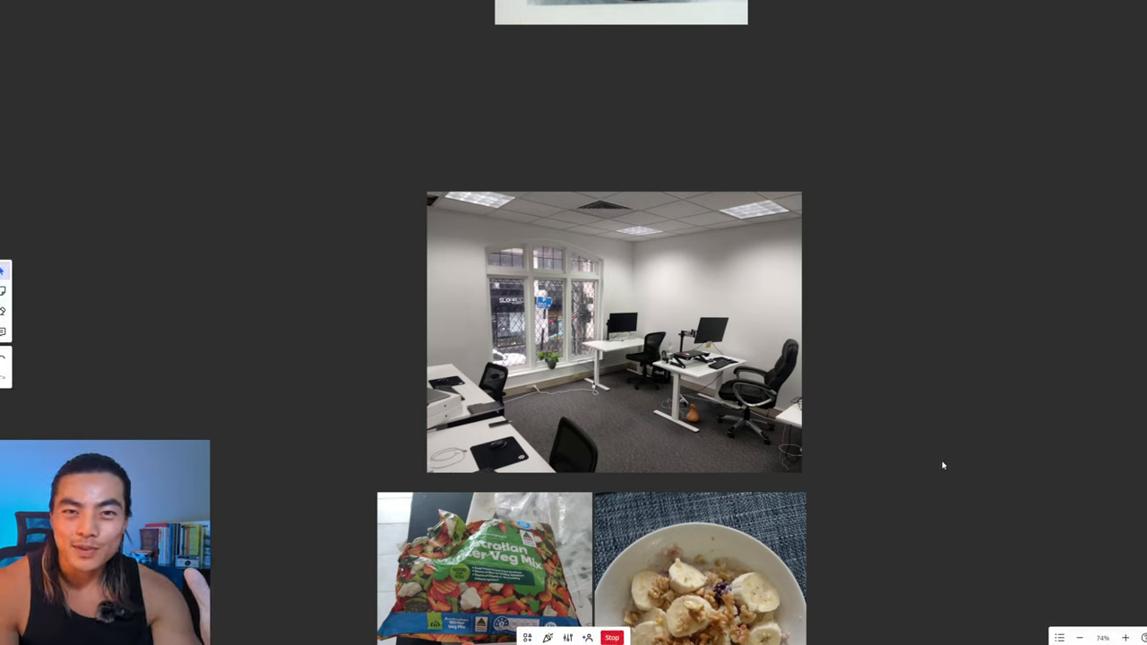
mouse_move(906, 530)
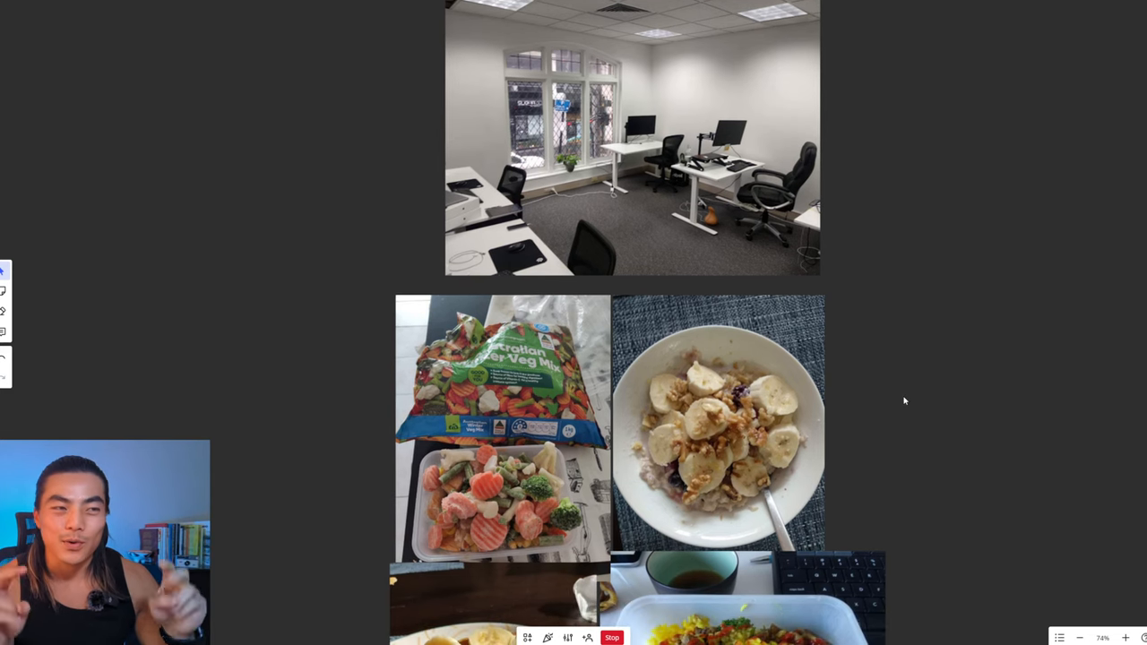
Step: Scroll down so the four-photo meal grid (vegetables, oatmeal, toast, rice) is fully visible
scroll(down, 3)
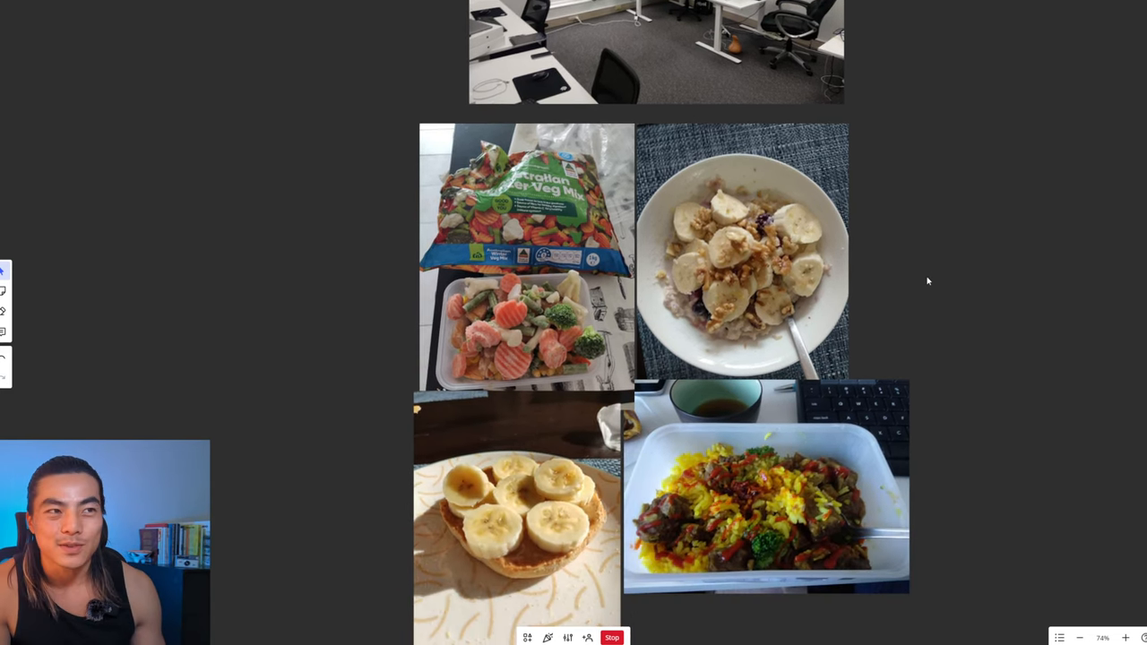
mouse_move(812, 211)
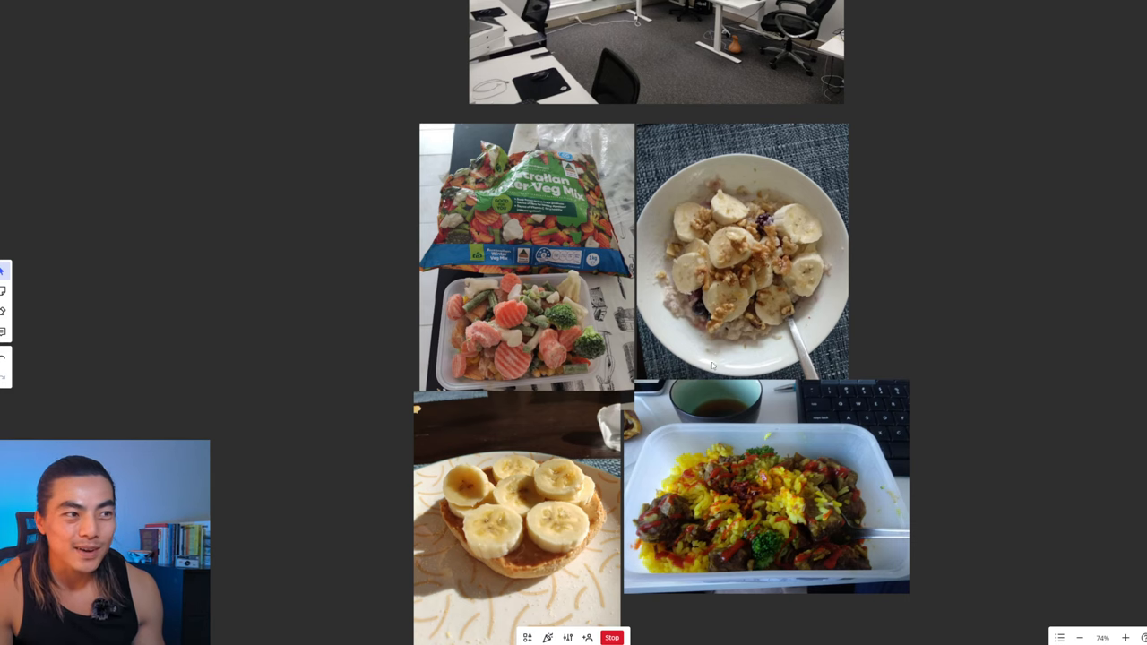
mouse_move(802, 483)
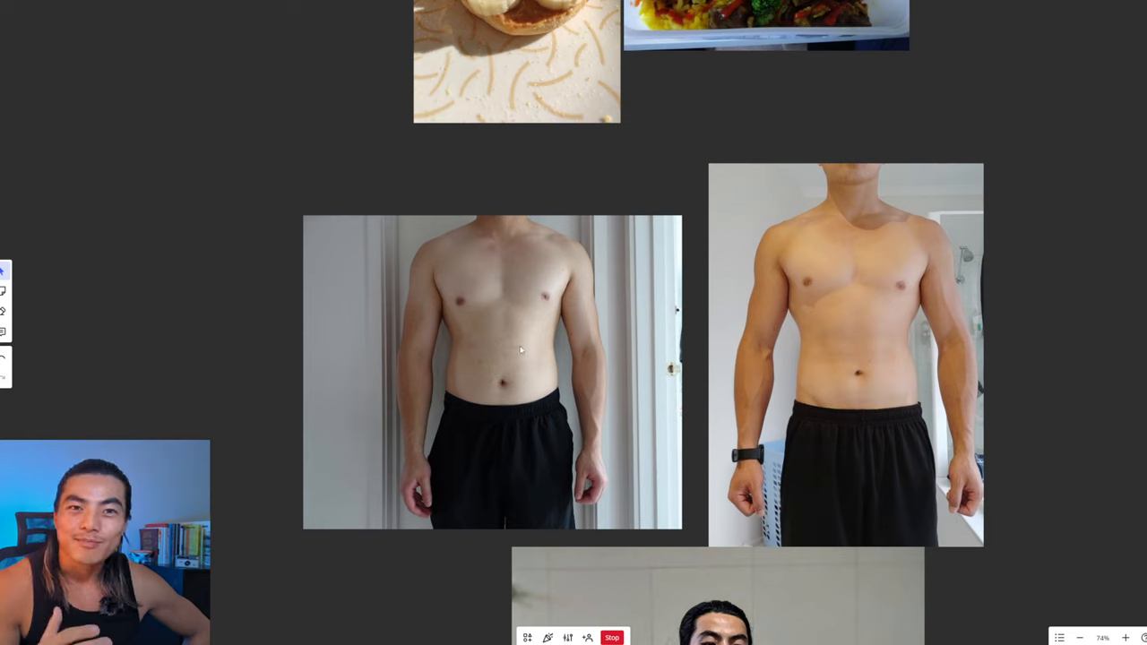
mouse_move(767, 390)
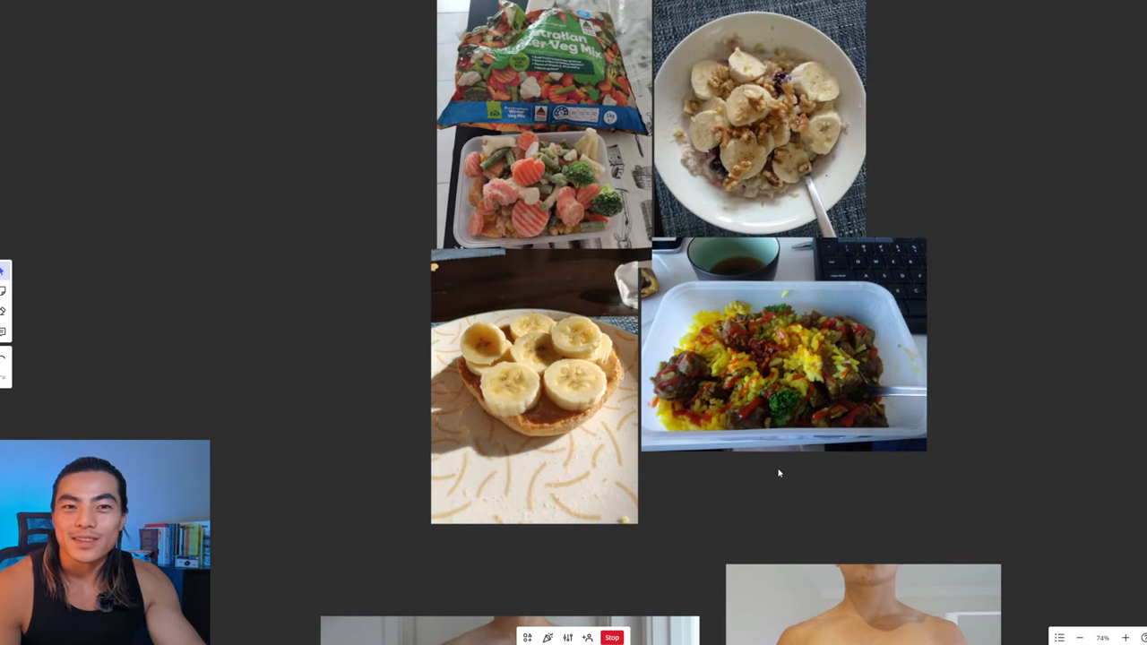
Step: Scroll down below the meal grid to the two side-by-side physique photos and mirror selfie
scroll(down, 3)
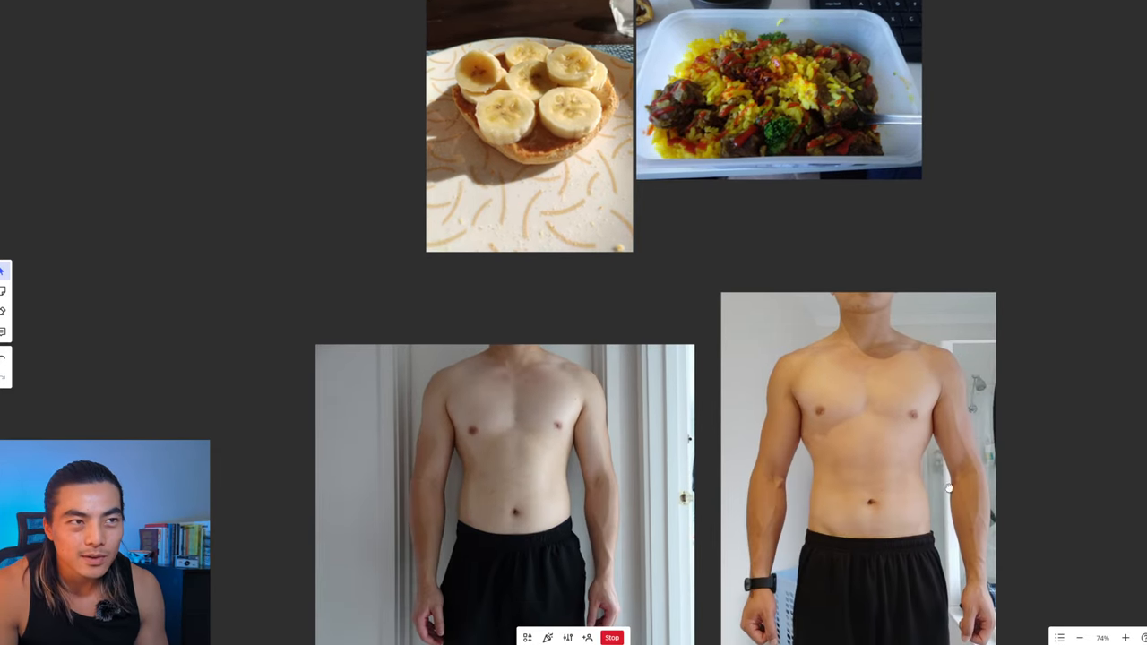
scroll(down, 3)
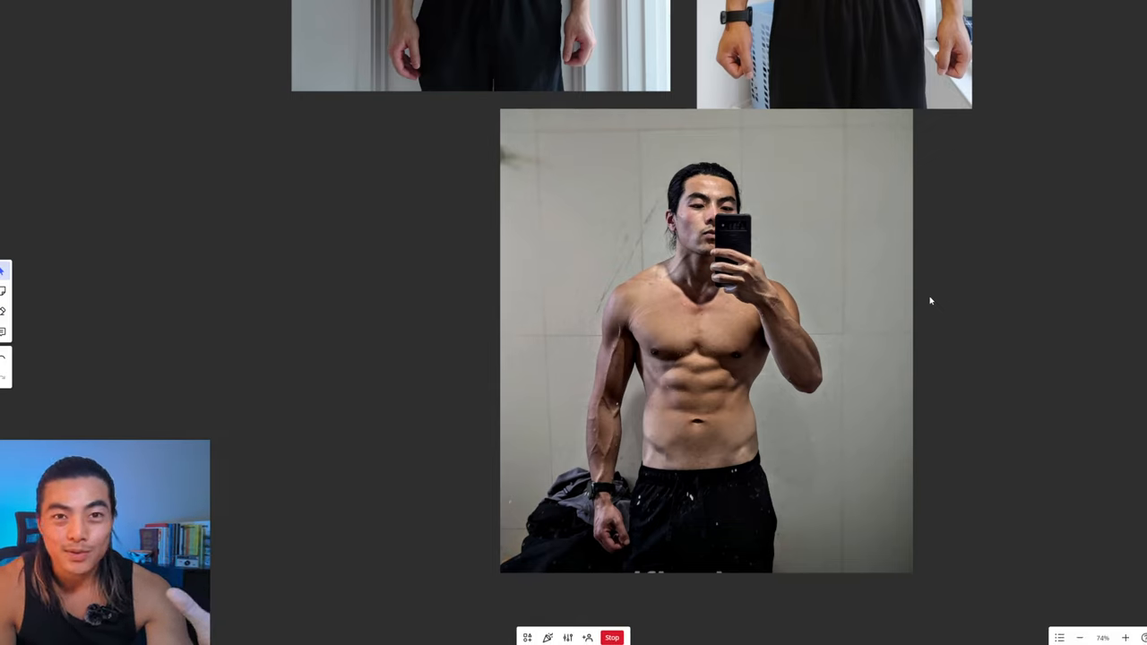
mouse_move(957, 452)
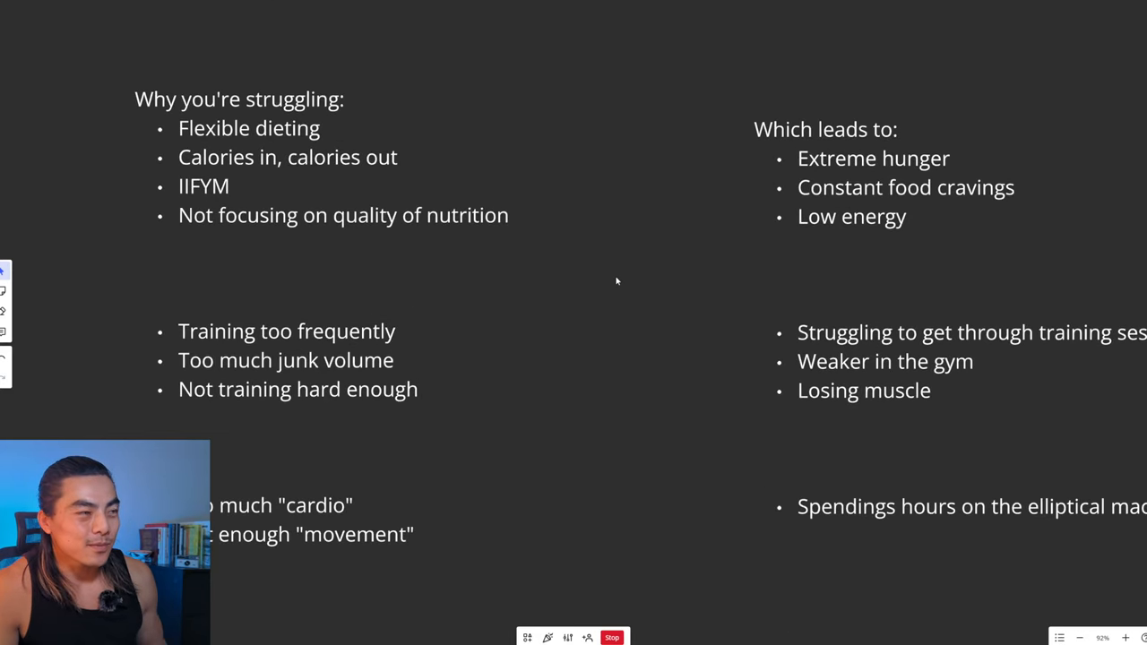
mouse_move(548, 190)
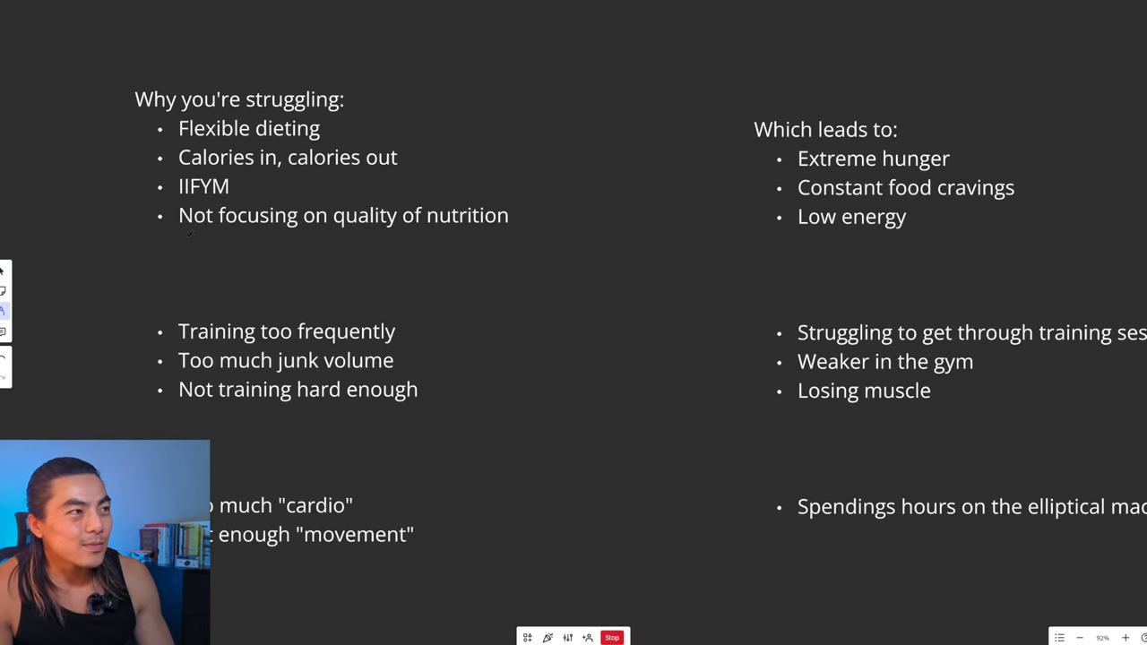
Step: Draw a red pen line under 'Not focusing on quality of nutrition'
drag(186, 237, 656, 230)
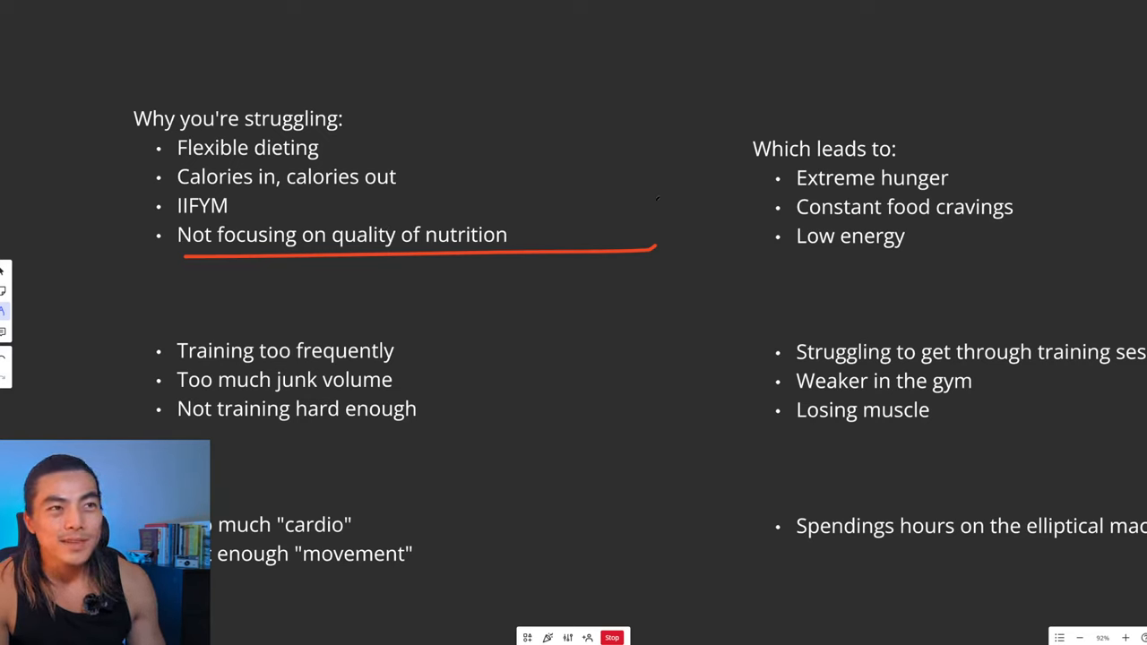
Step: Clear the red underline beneath the nutrition bullet, leaving the list unmarked
drag(612, 193, 767, 197)
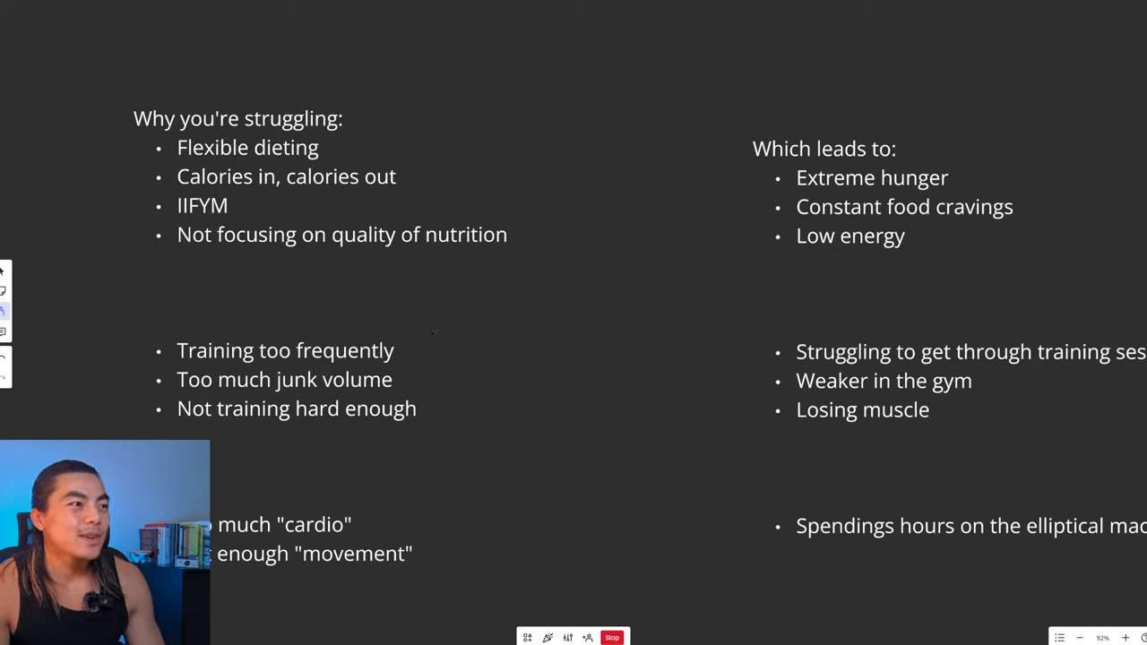
drag(309, 369, 464, 353)
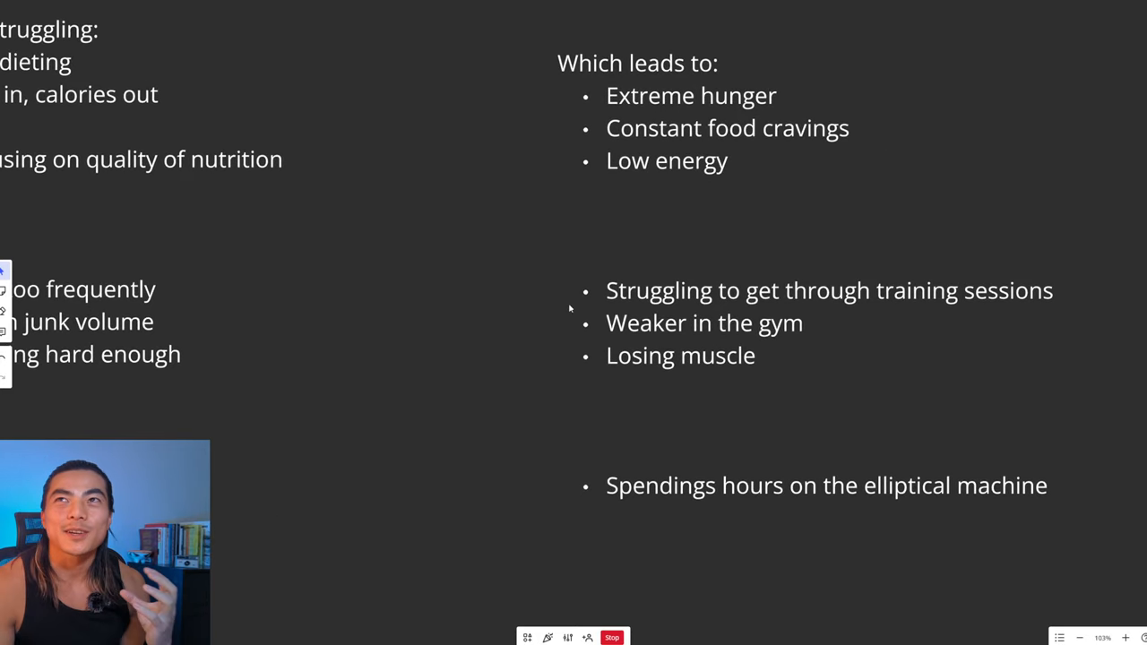
mouse_move(769, 211)
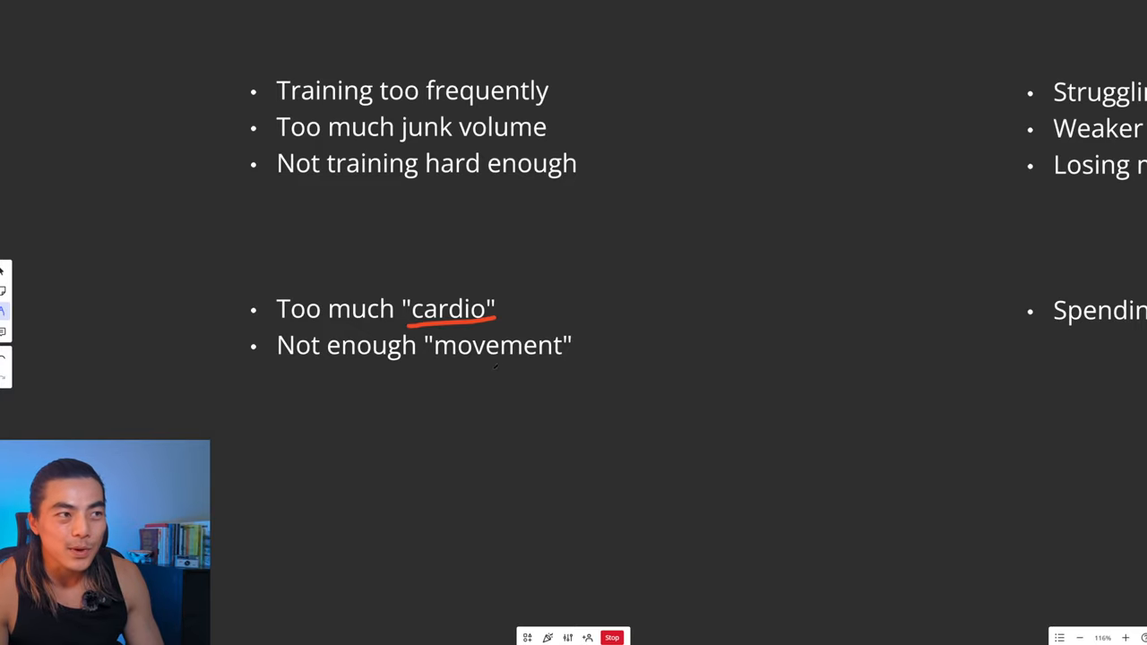
Step: Draw a red pen line under the 'Spendings hours on the elliptical machine' point
drag(426, 367, 580, 367)
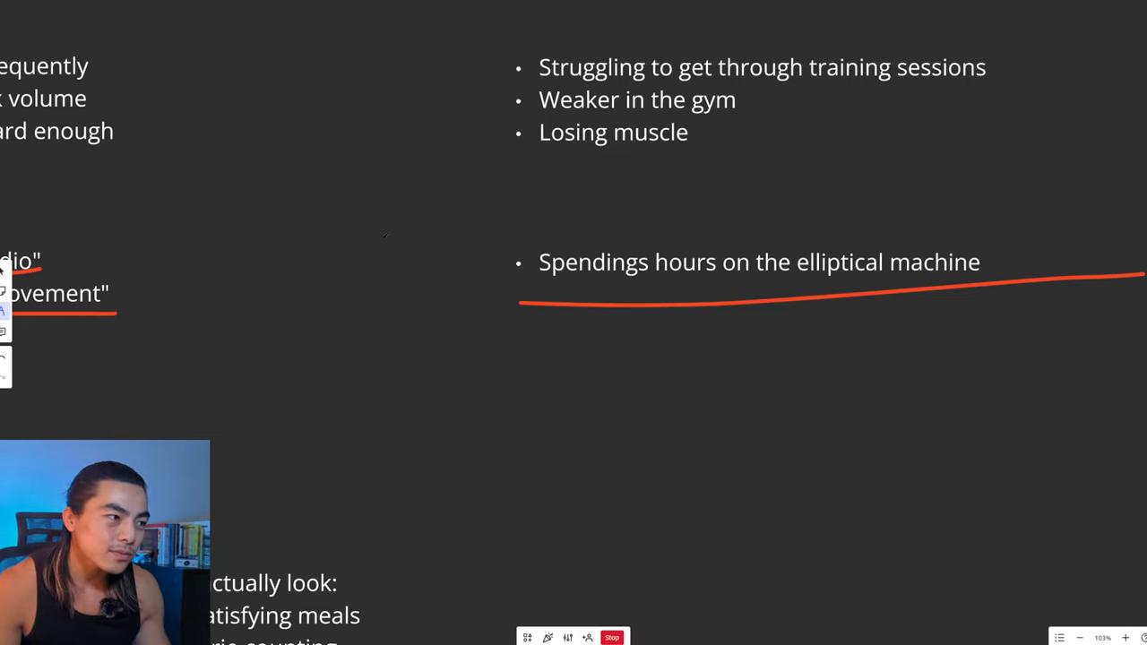
mouse_move(385, 394)
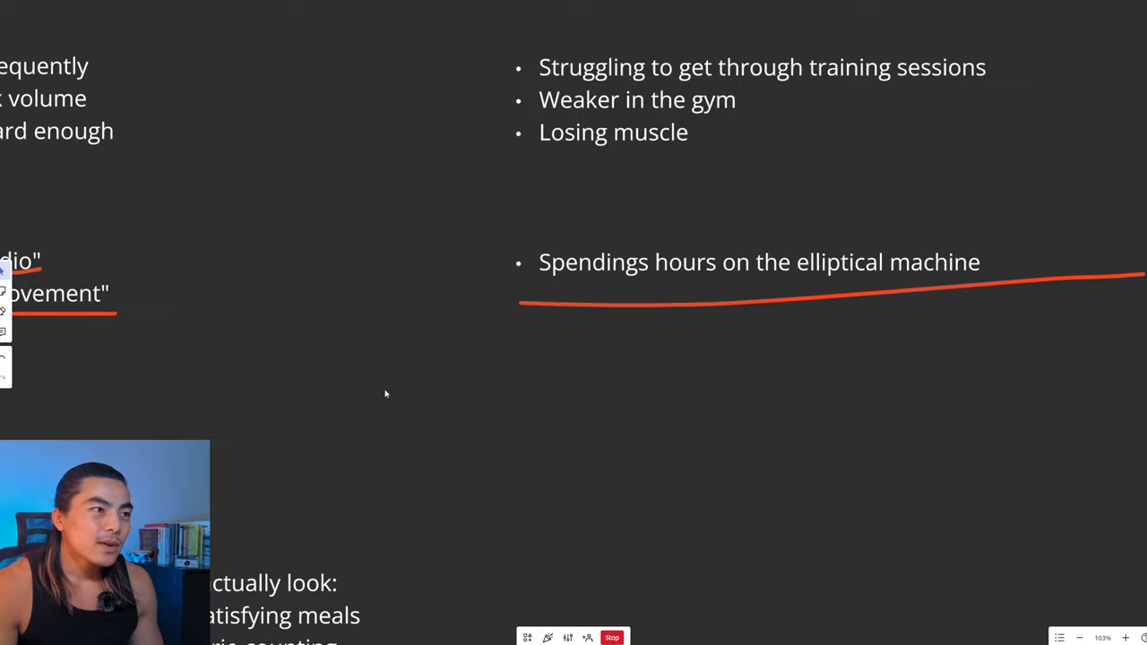
scroll(down, 3)
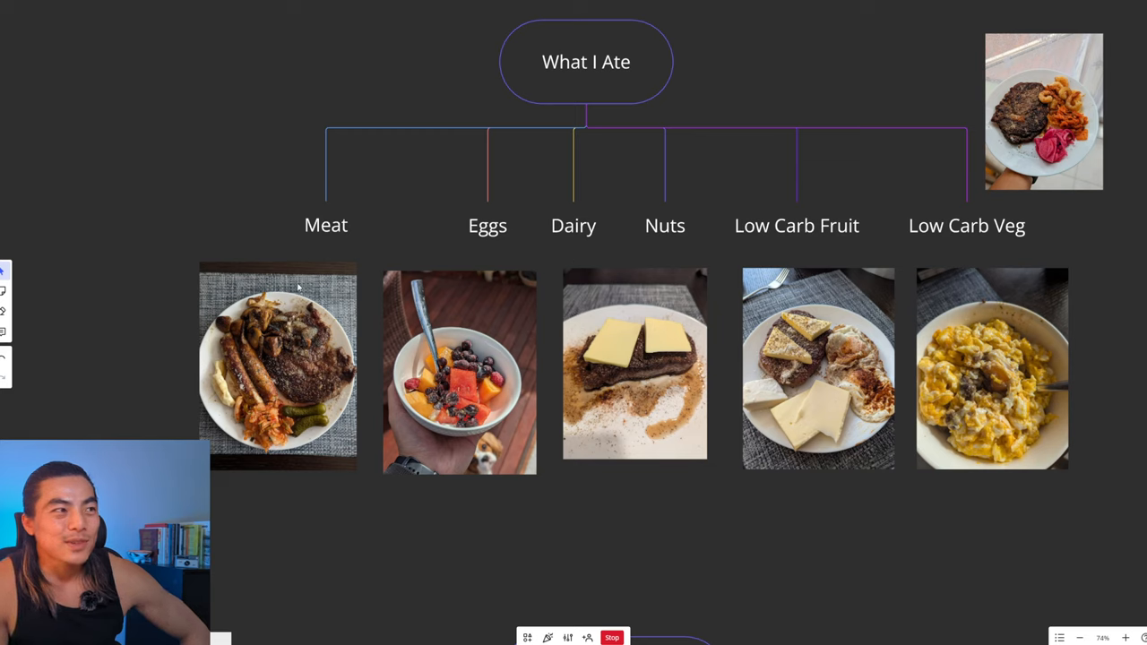
mouse_move(458, 423)
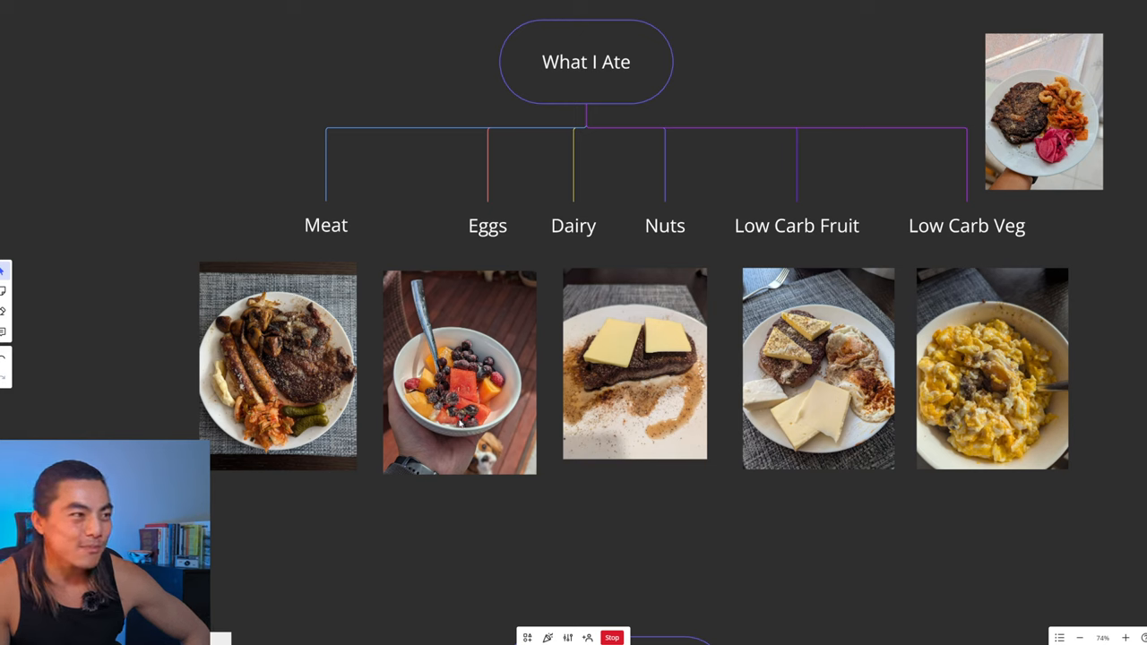
mouse_move(788, 466)
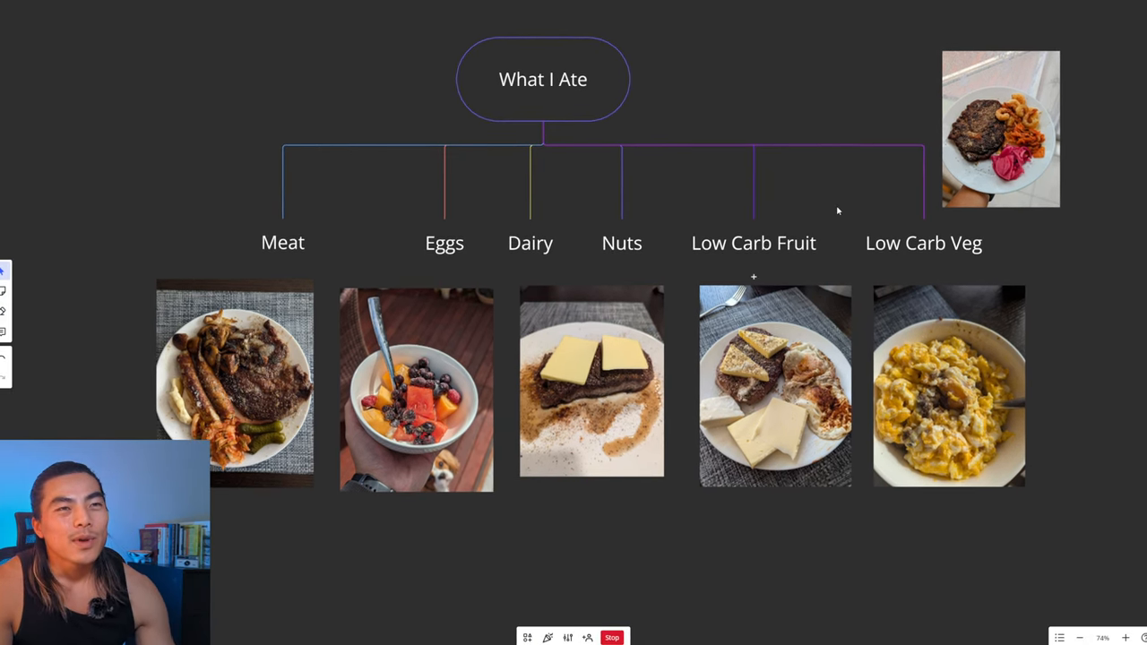
mouse_move(698, 174)
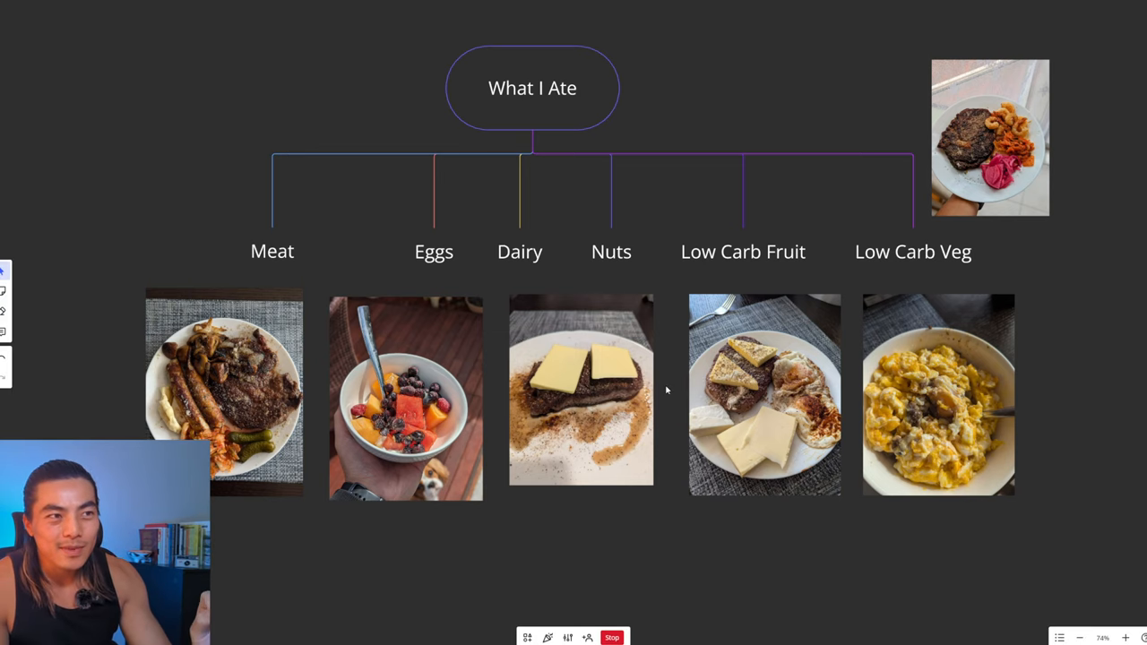
mouse_move(656, 398)
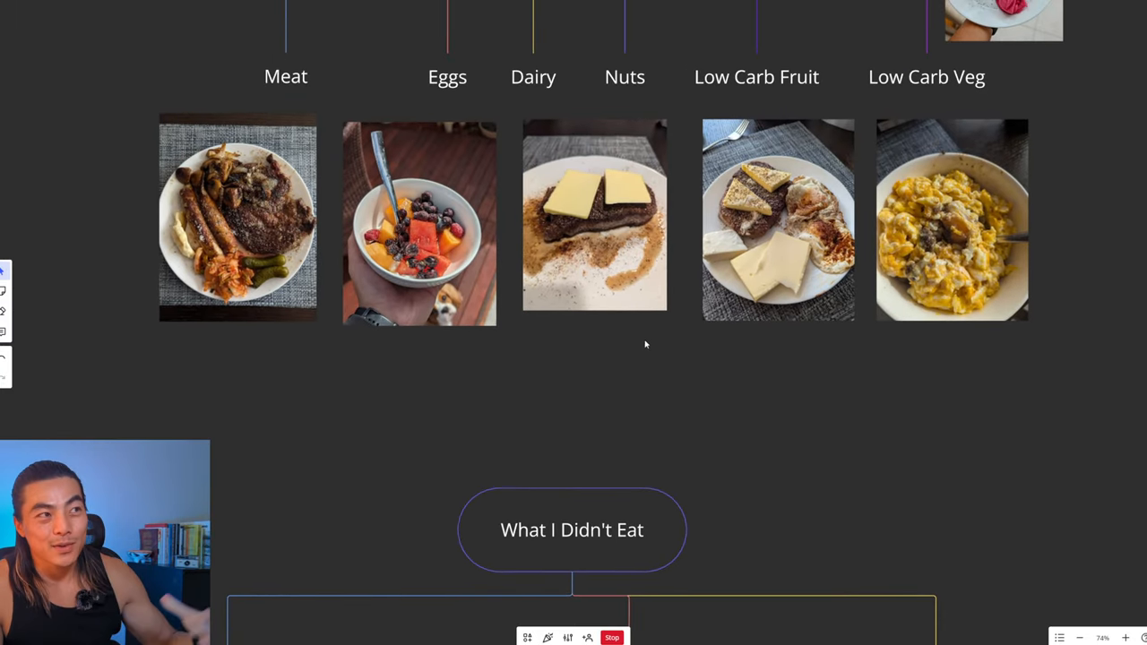
Step: Scroll down through the What I Ate tree to the 'Only 2 meals/day' branch
scroll(down, 3)
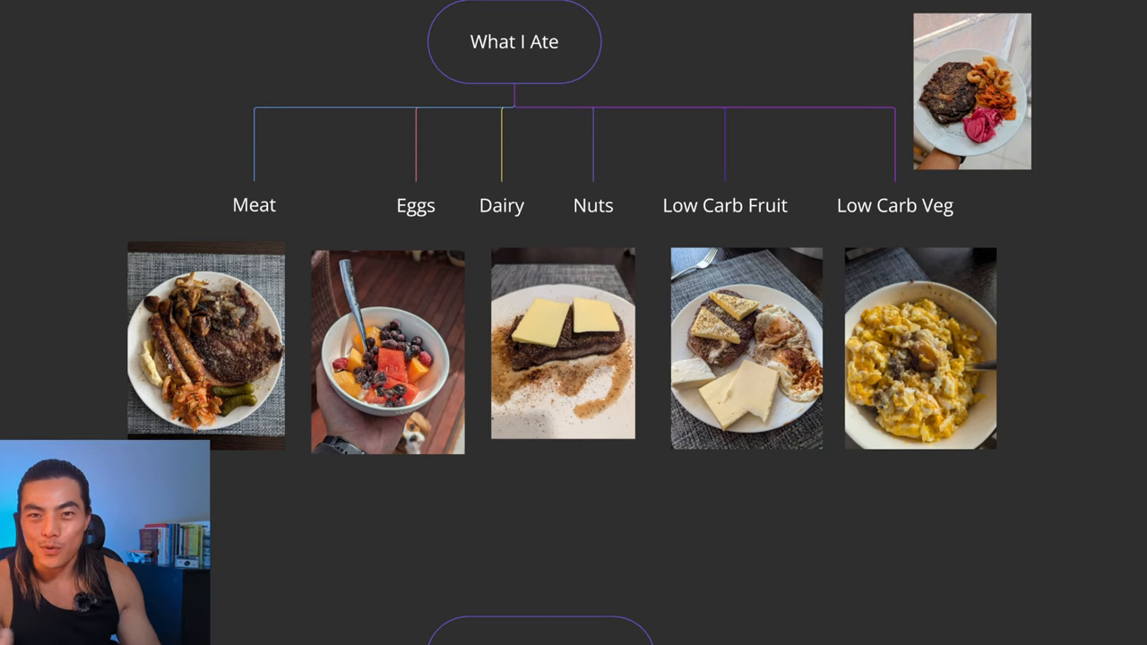
scroll(down, 3)
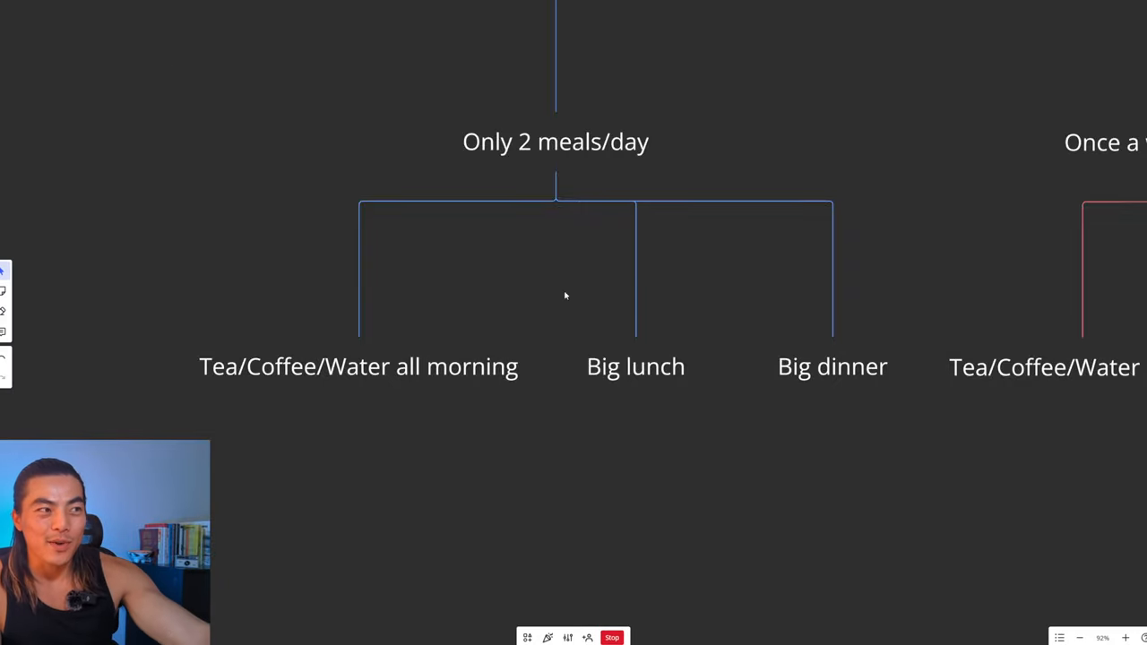
mouse_move(735, 395)
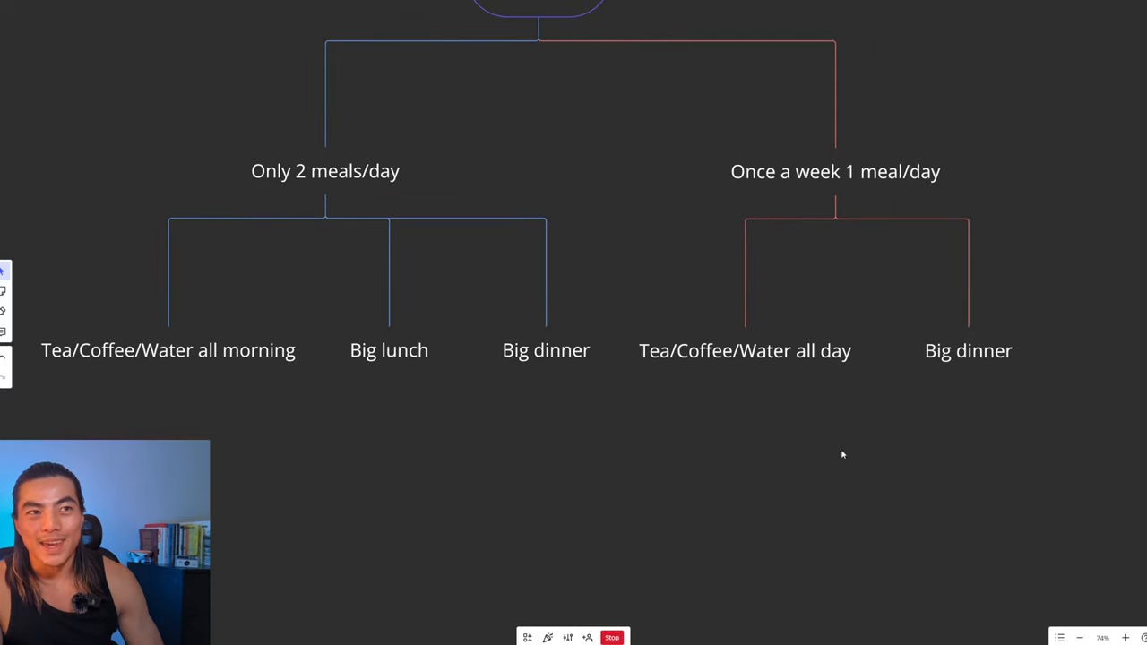
mouse_move(946, 247)
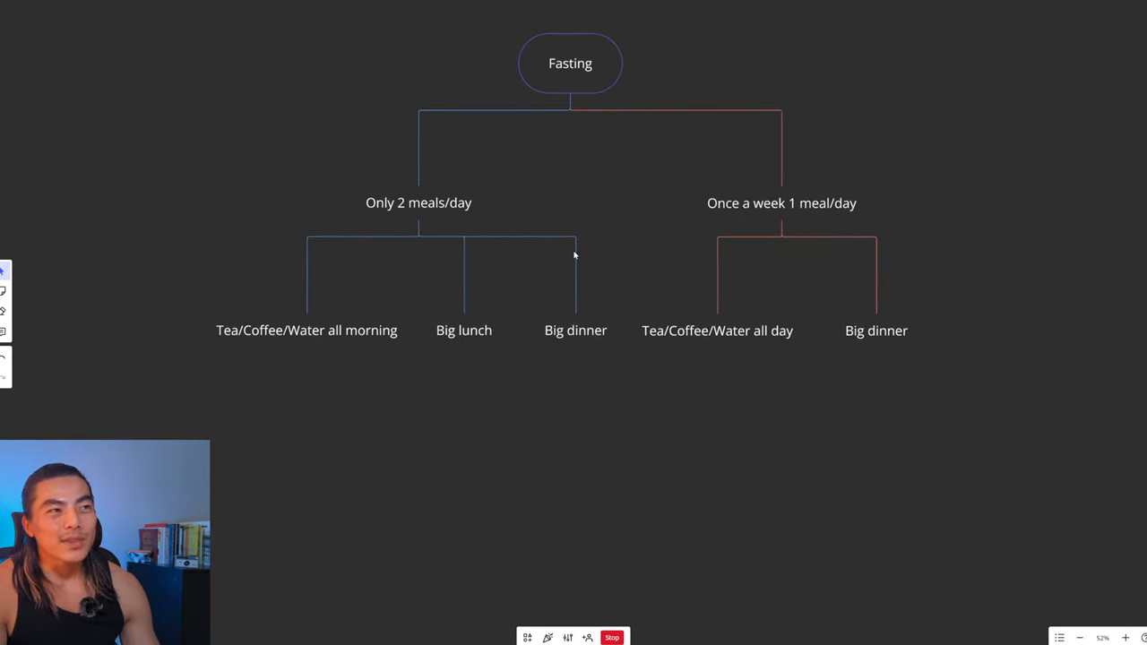
mouse_move(623, 336)
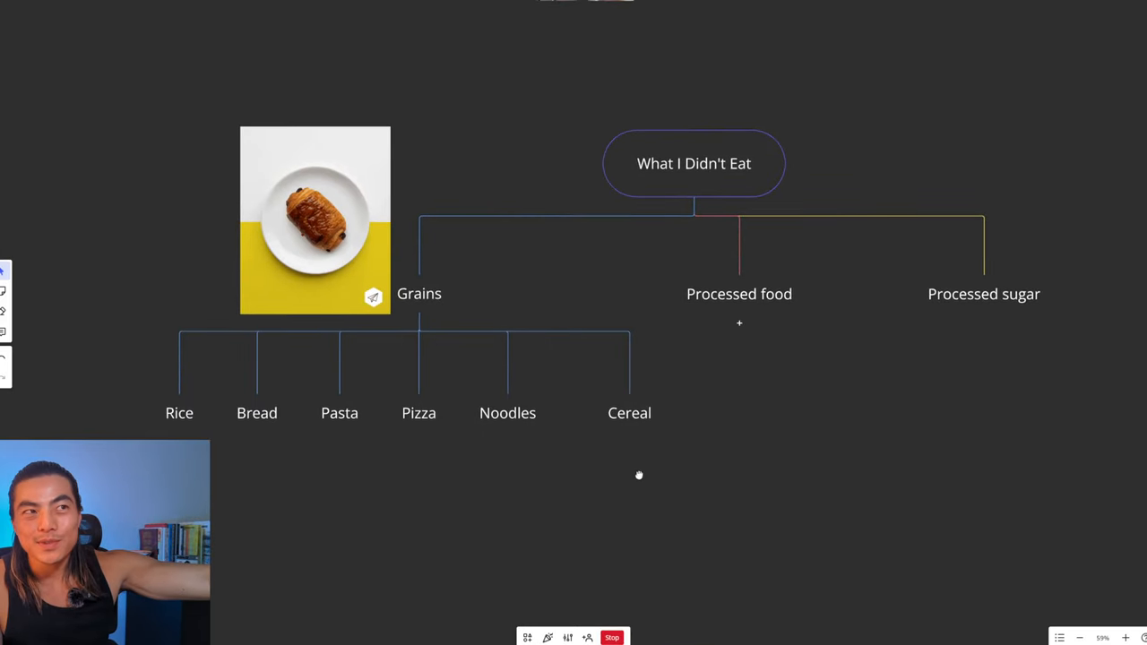
scroll(down, 3)
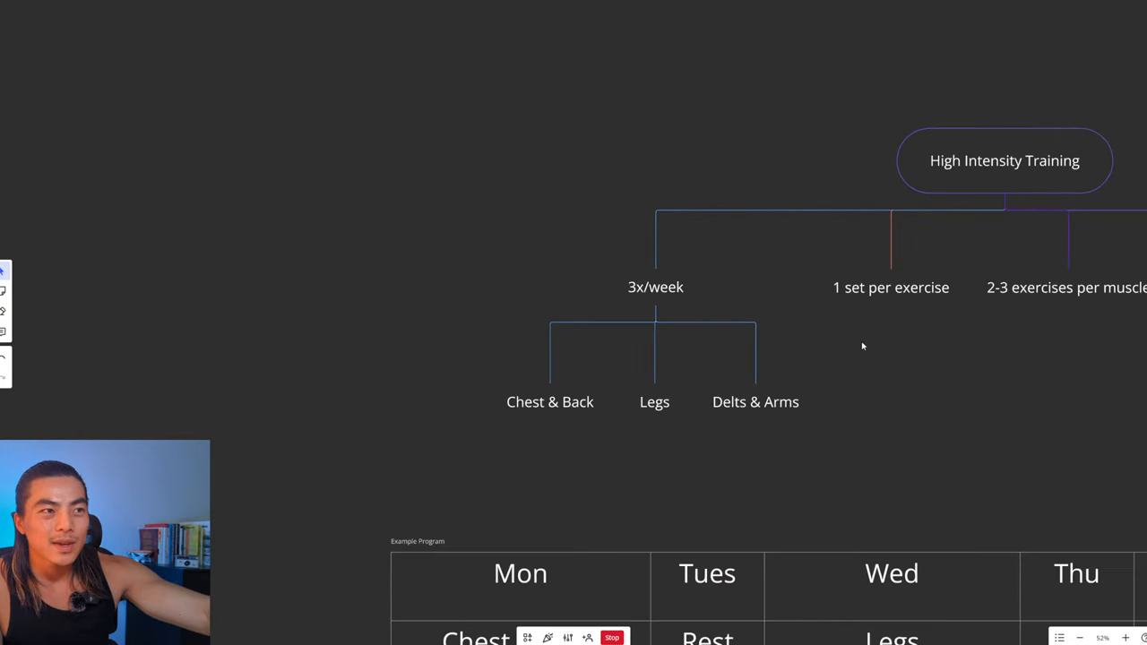
mouse_move(765, 365)
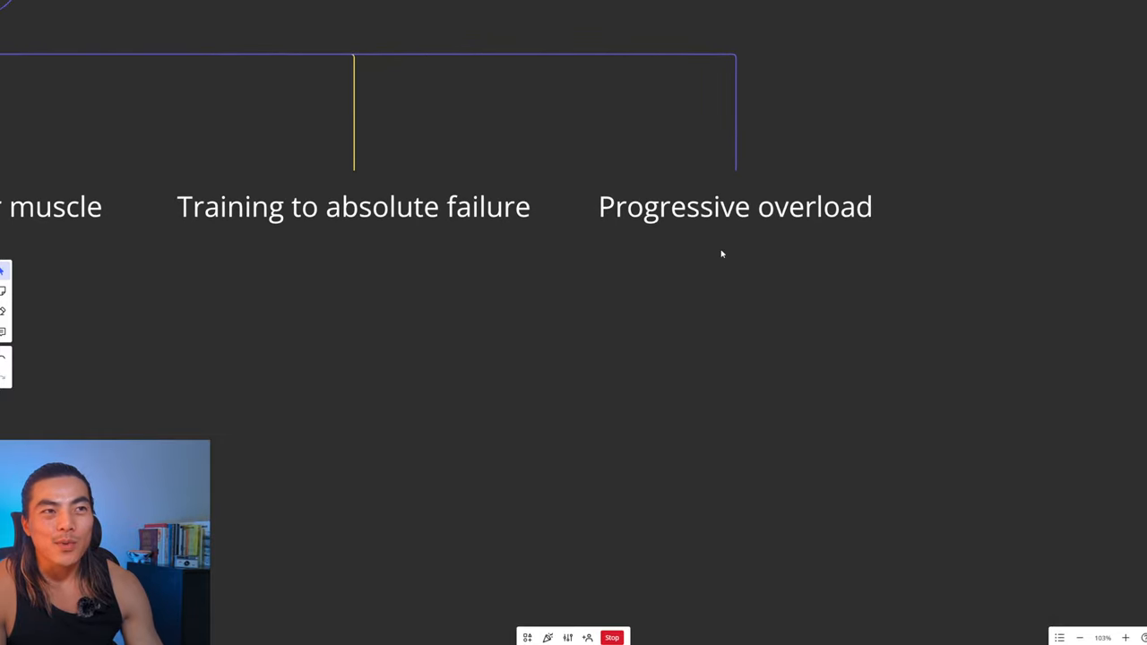
mouse_move(935, 316)
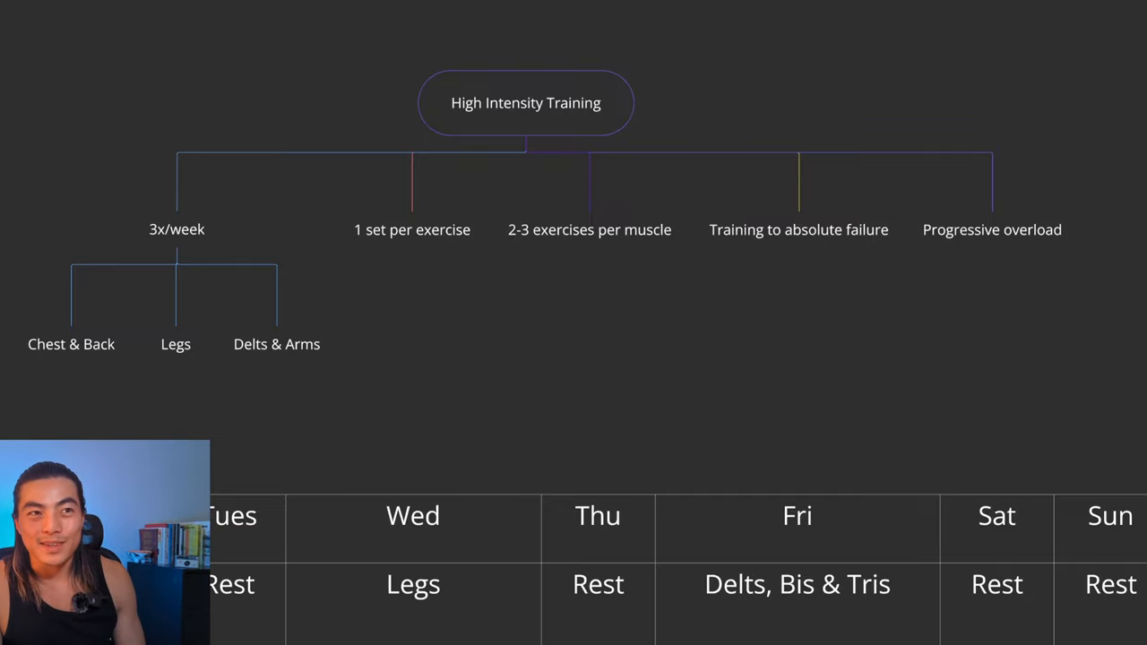
Step: Scroll down to the Workout Program table with its Mon–Sun exercise columns
scroll(down, 3)
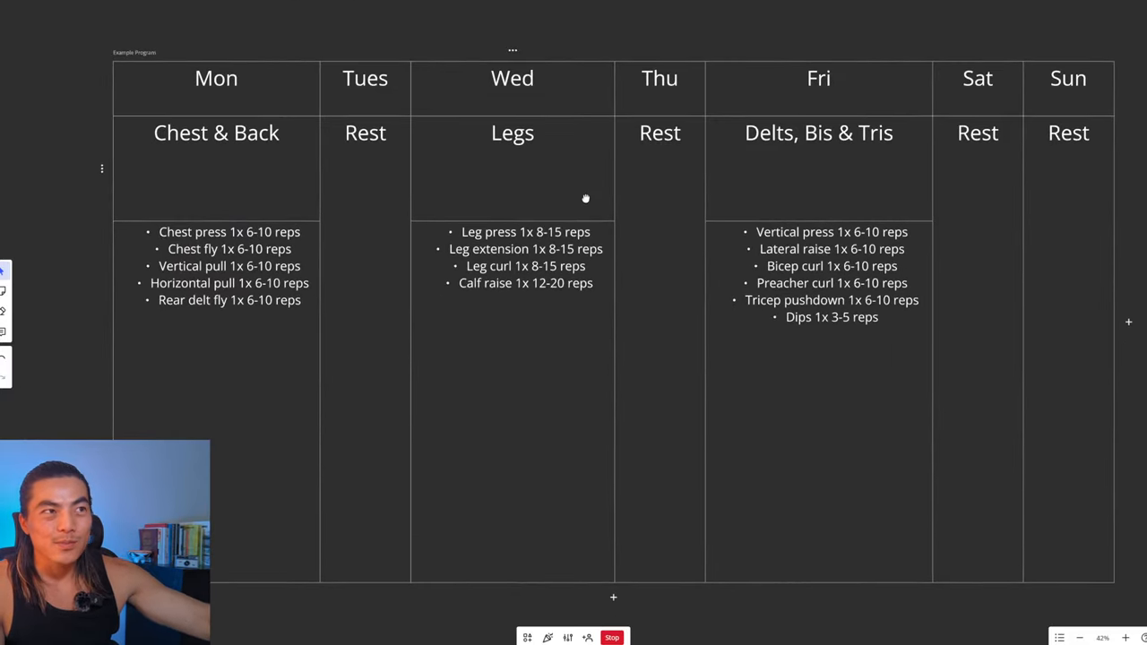
mouse_move(260, 283)
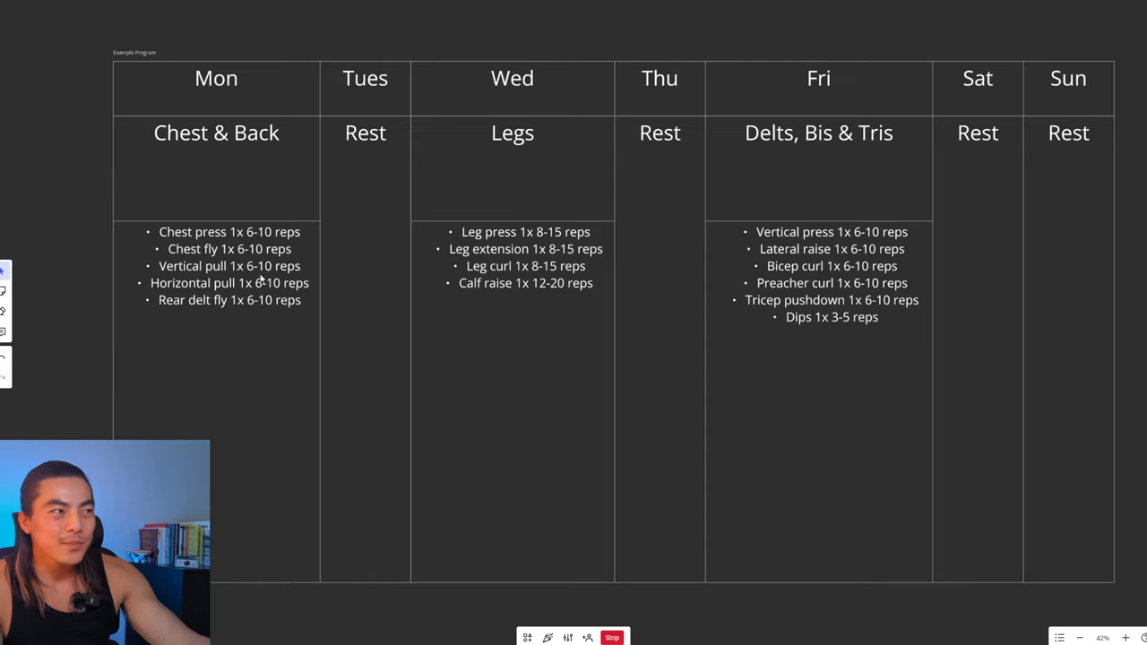
mouse_move(285, 280)
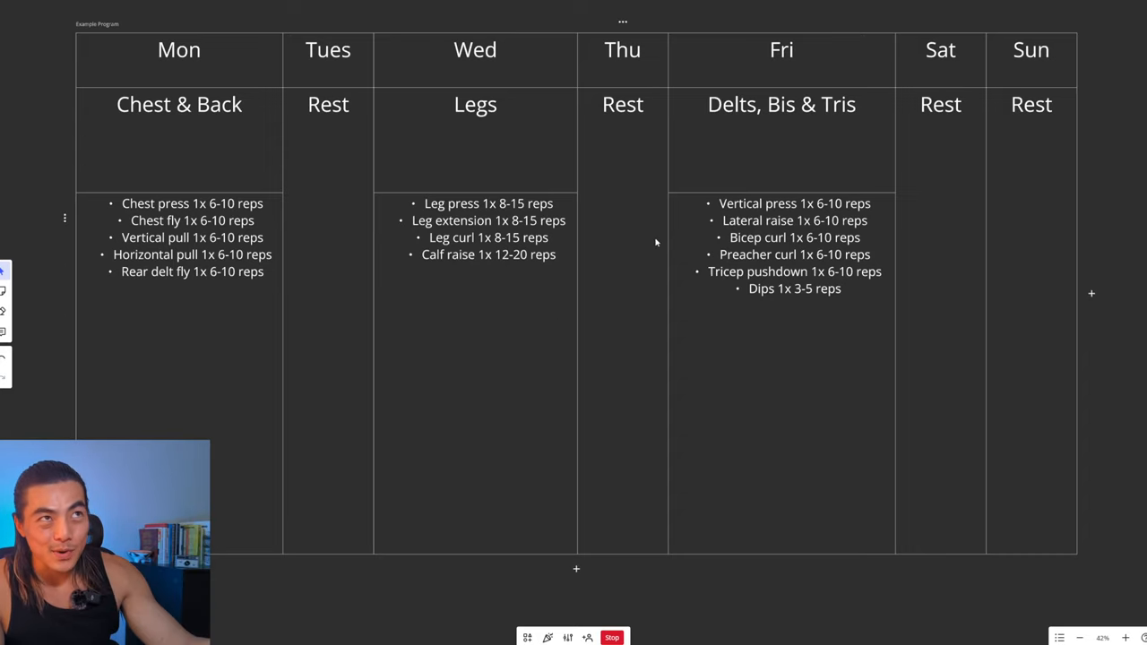
mouse_move(697, 283)
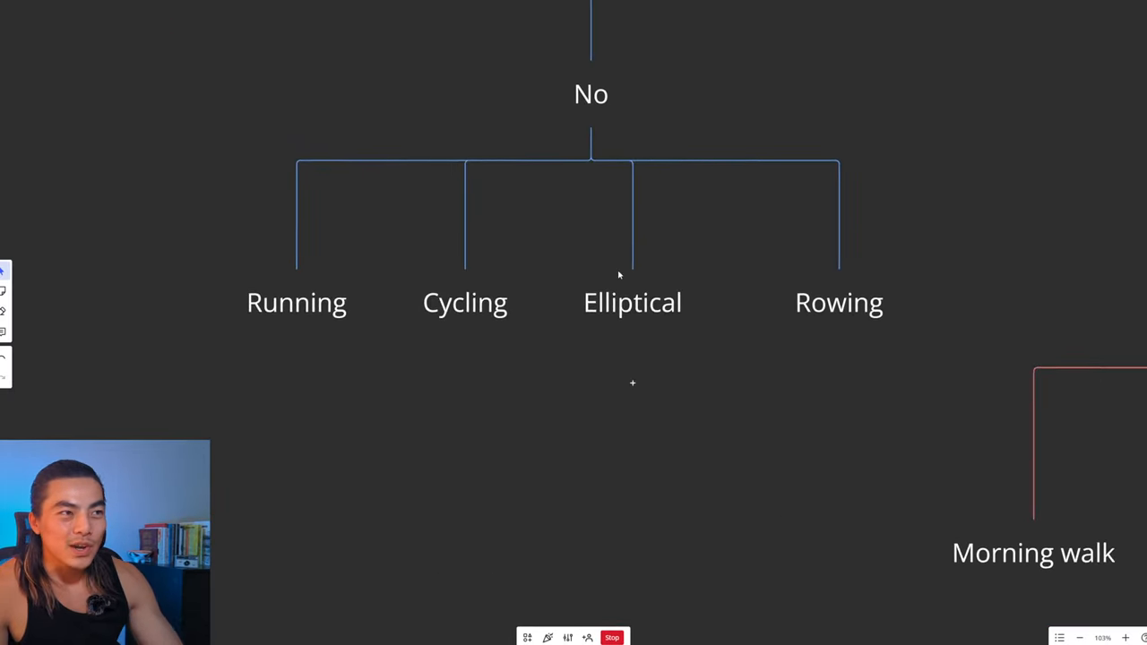
mouse_move(750, 344)
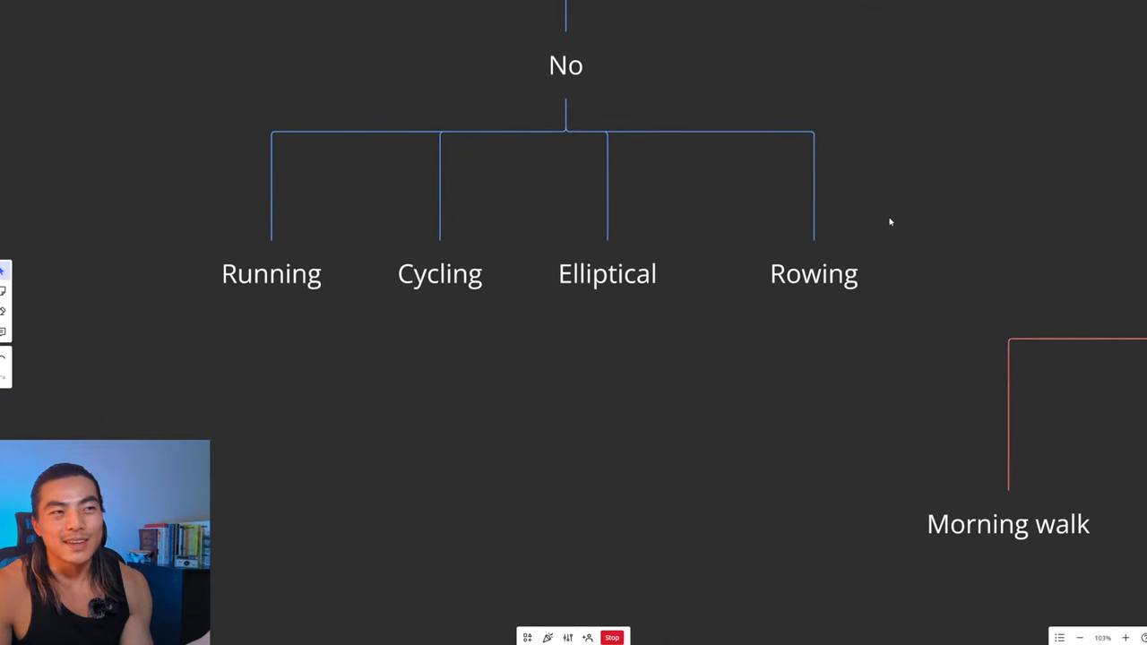
mouse_move(903, 211)
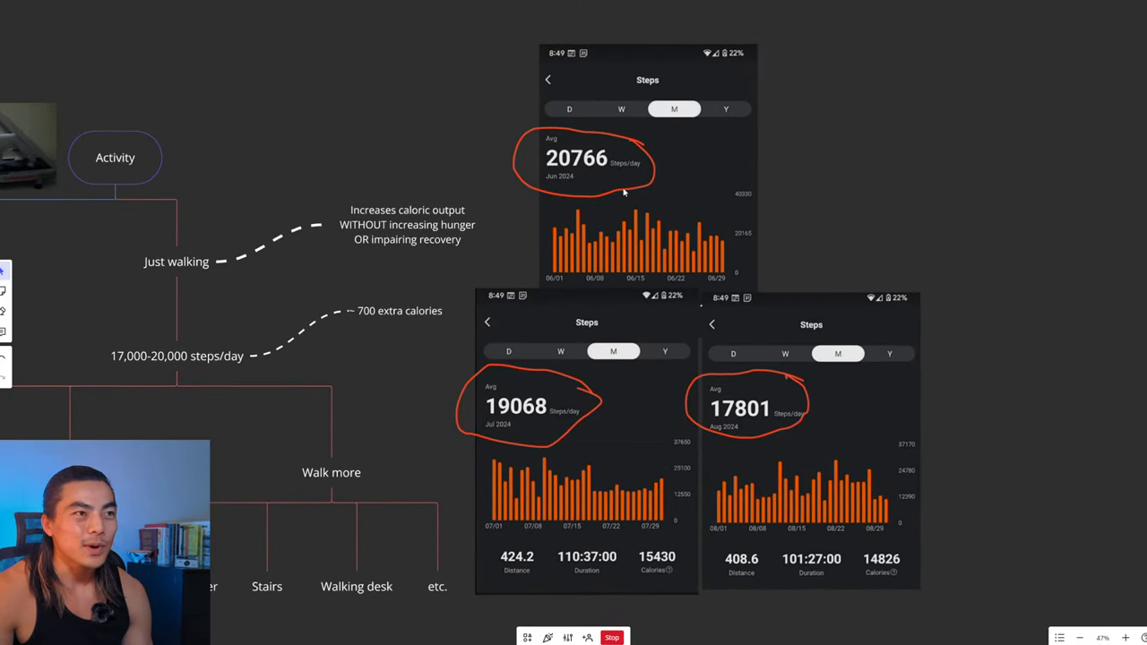
mouse_move(746, 355)
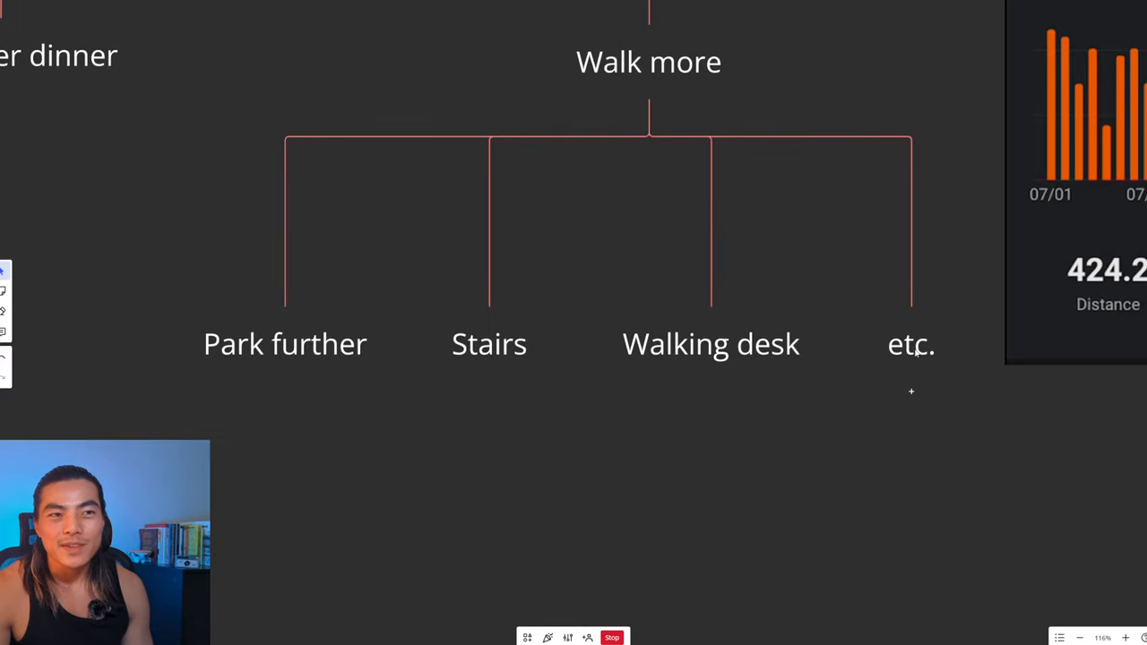
mouse_move(943, 493)
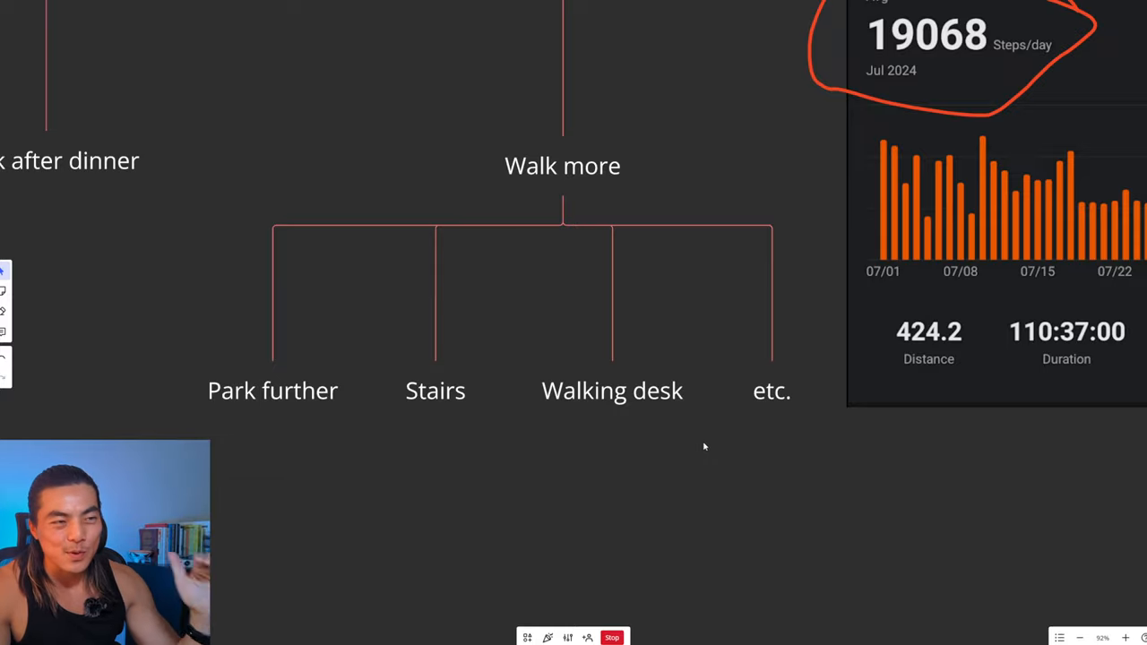
mouse_move(742, 452)
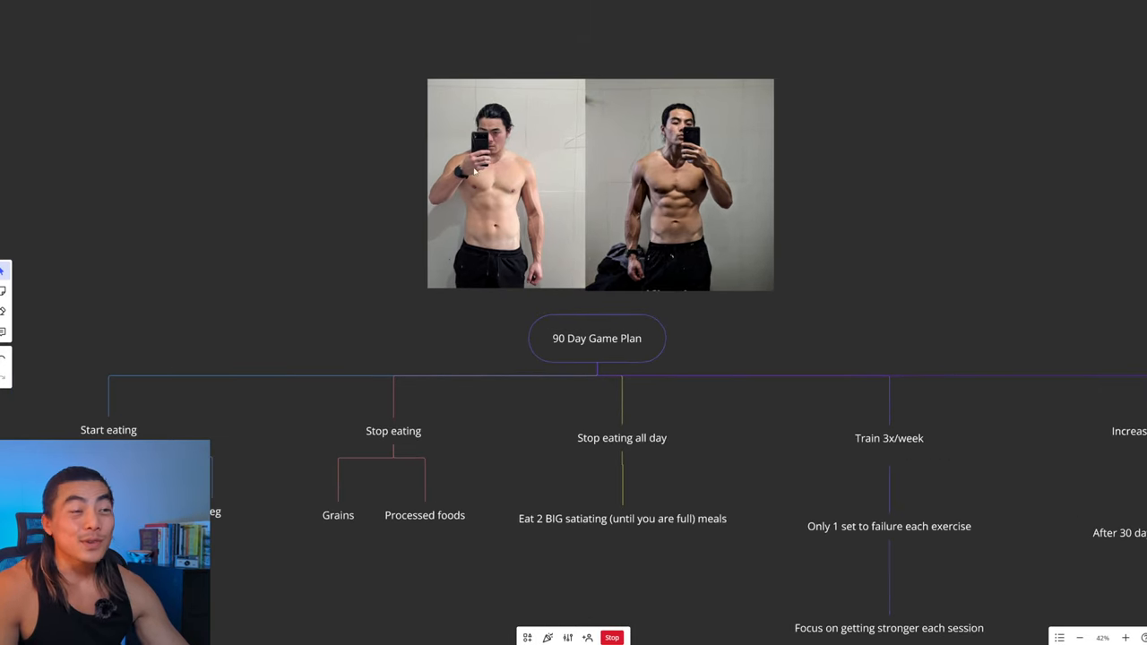
mouse_move(1071, 297)
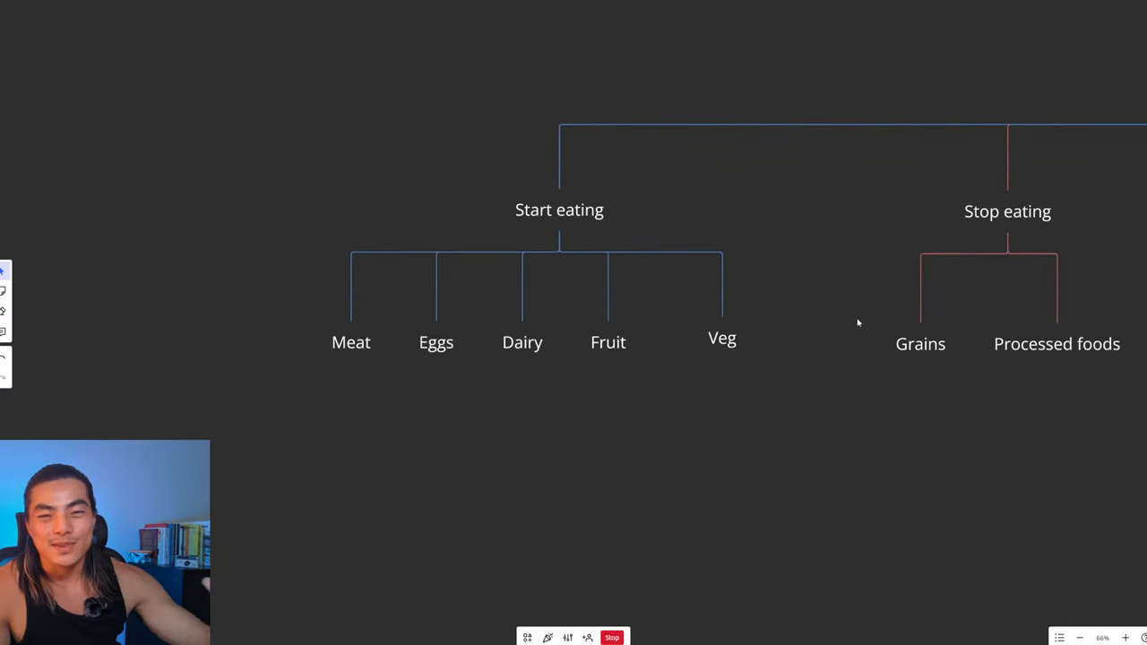
mouse_move(871, 331)
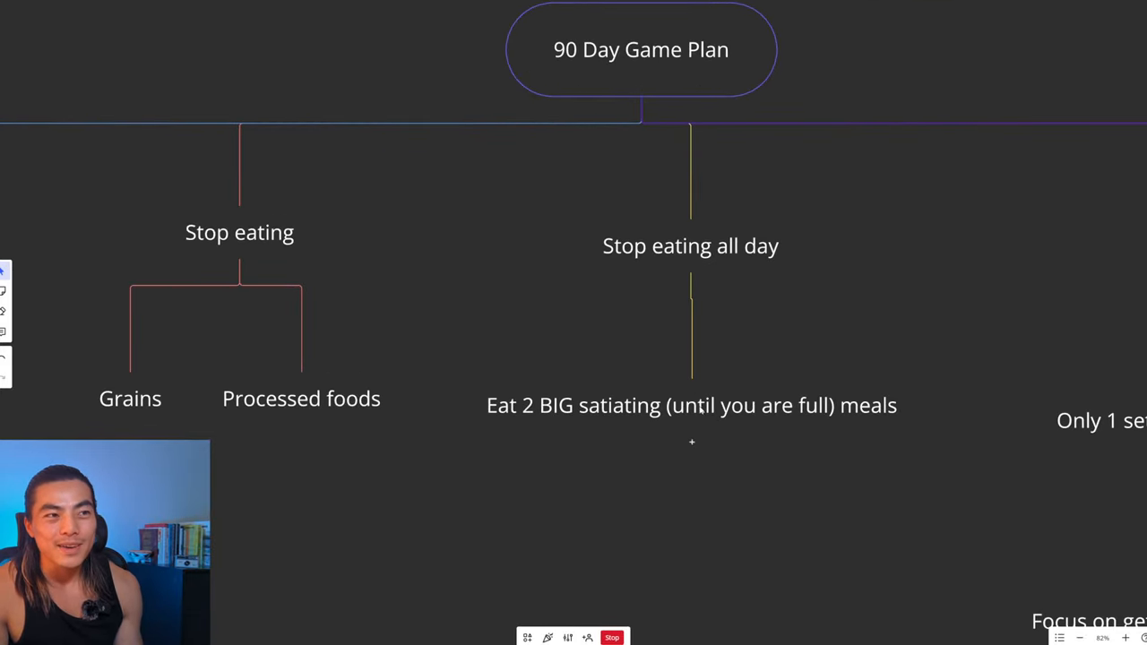
Step: Move the view to the 90 Day Game Plan's Stop eating all day and Train 3x/week nodes
click(690, 405)
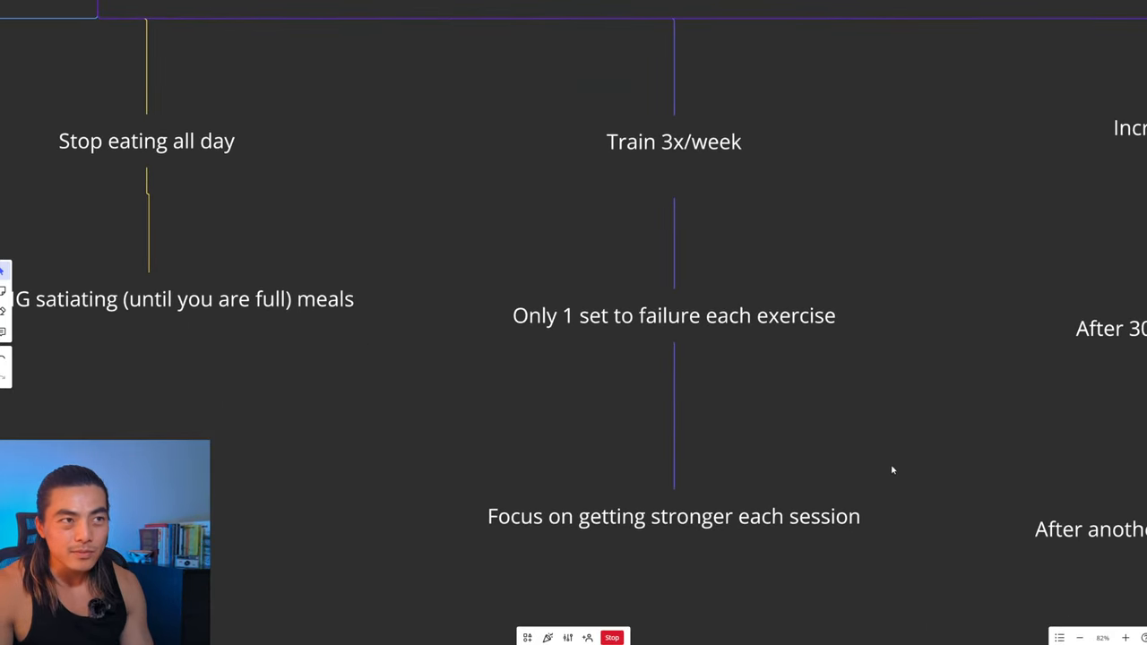
mouse_move(860, 387)
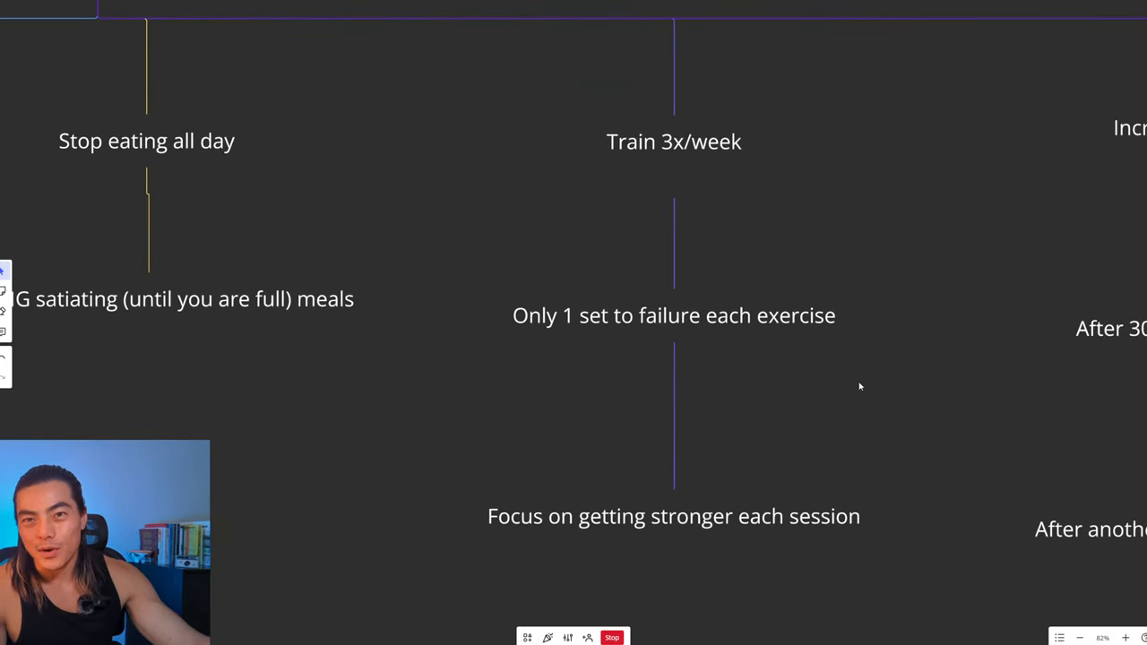